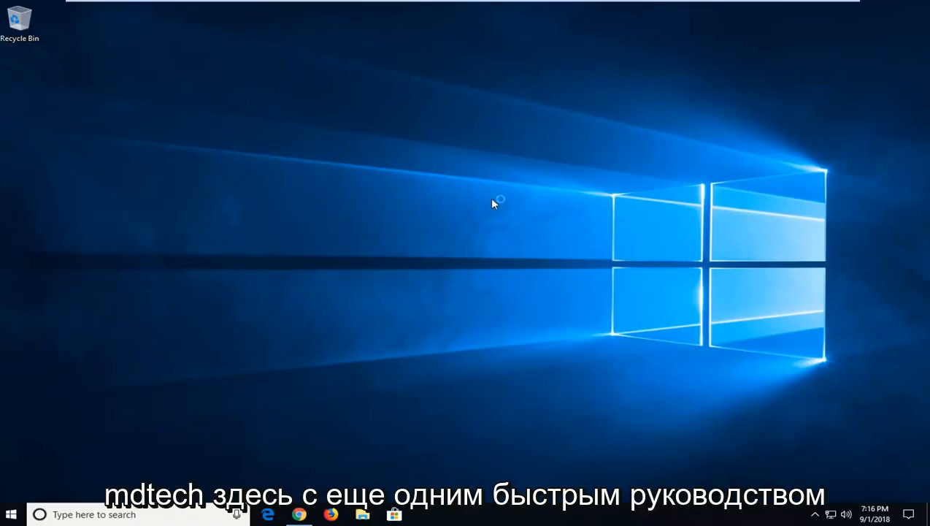
pyautogui.moveTo(489, 206)
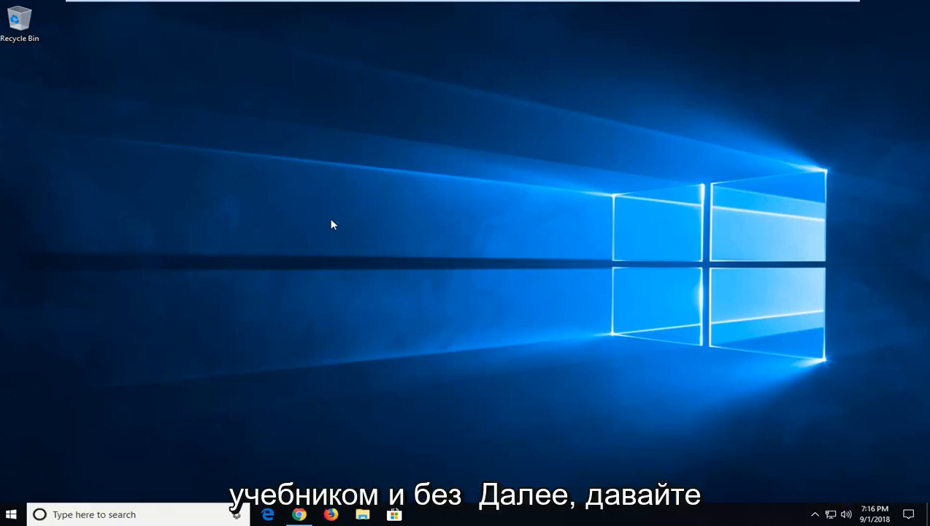
pyautogui.moveTo(325, 273)
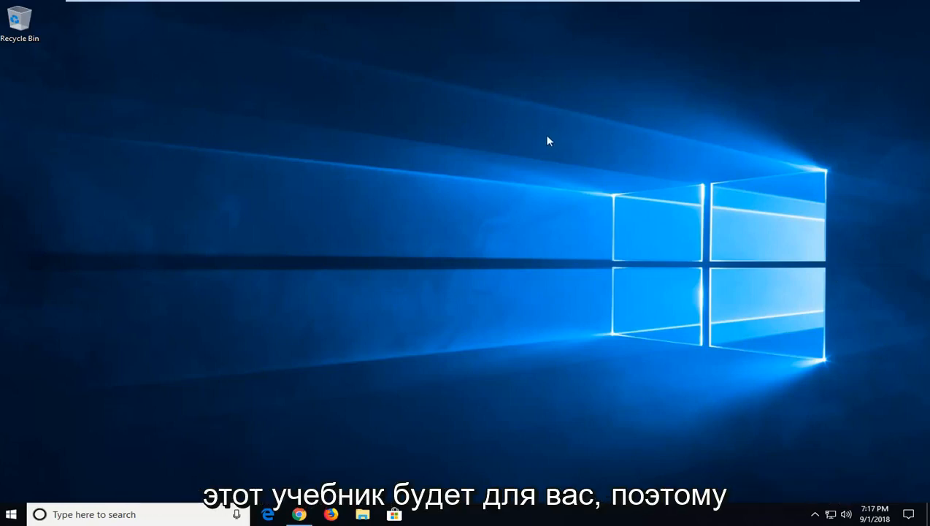
pyautogui.moveTo(498, 157)
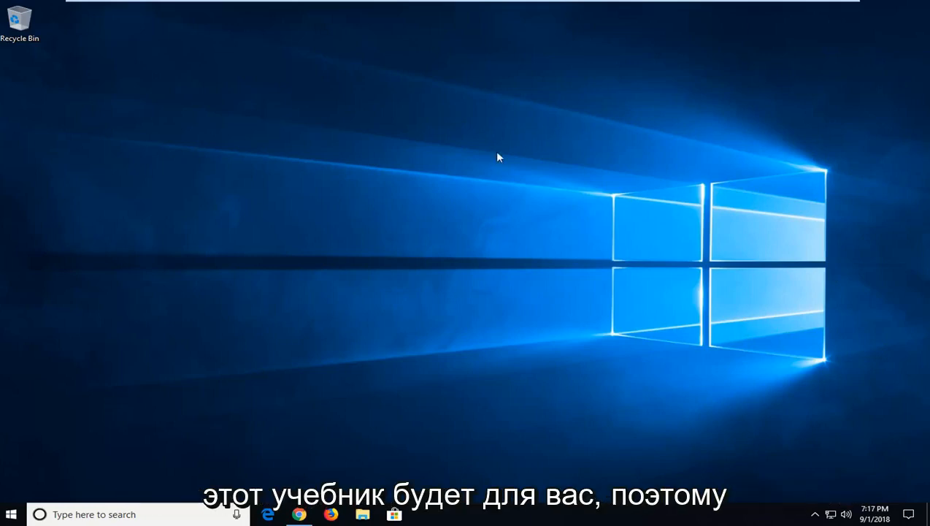
pyautogui.moveTo(319, 408)
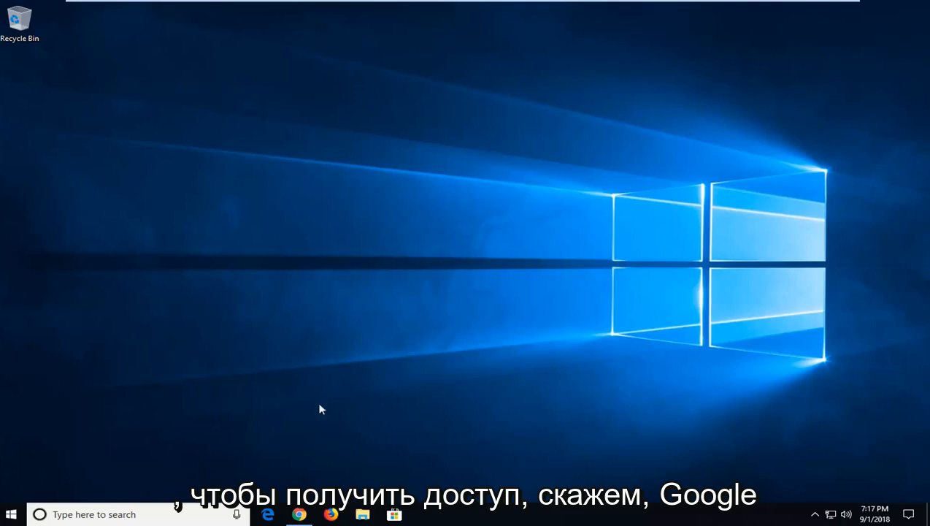
# Step: Launch Task Manager from the taskbar's right-click menu
pyautogui.click(299, 514)
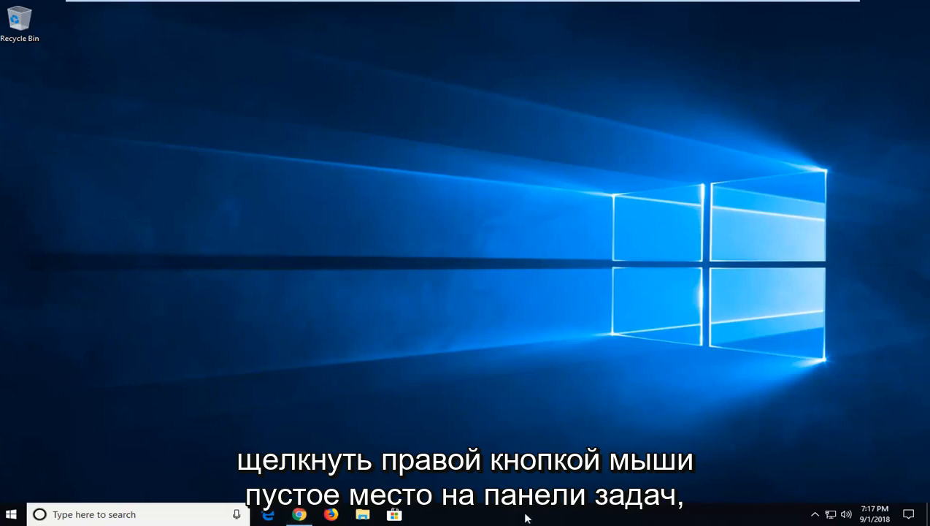
pyautogui.rightClick(526, 513)
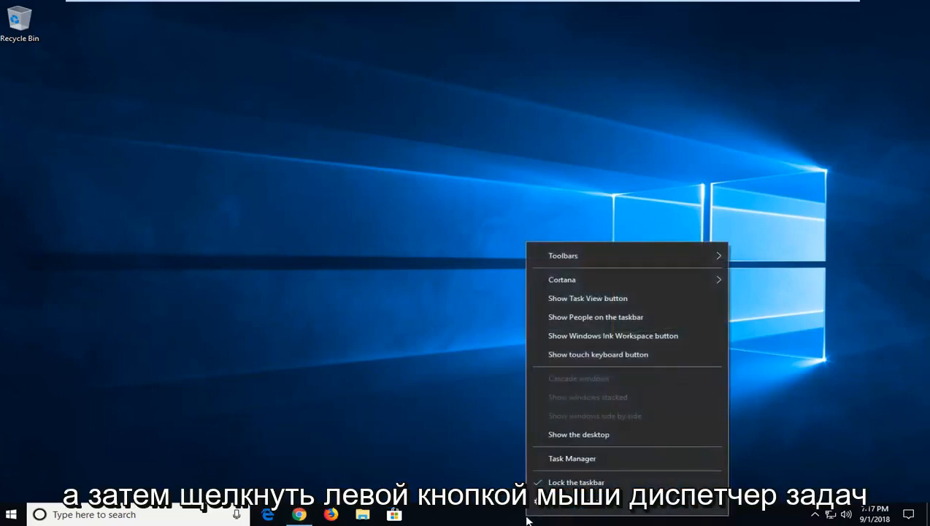
pyautogui.click(573, 458)
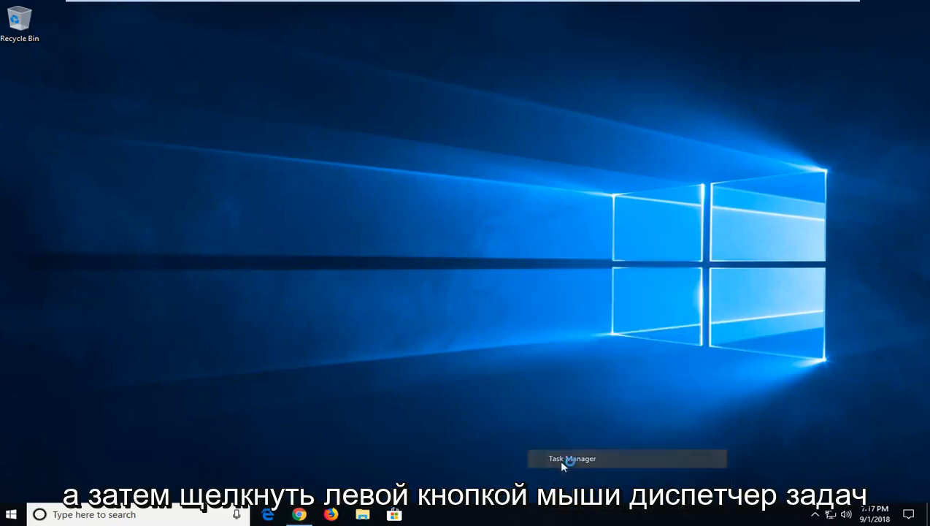
pyautogui.click(573, 459)
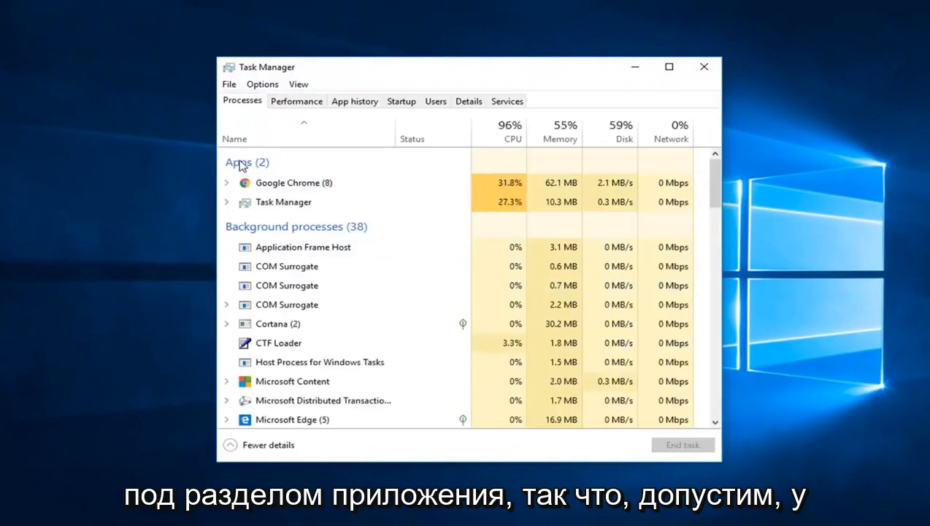
# Step: Expand Windows Explorer under Apps and use Switch to on the File Explorer window
pyautogui.click(226, 202)
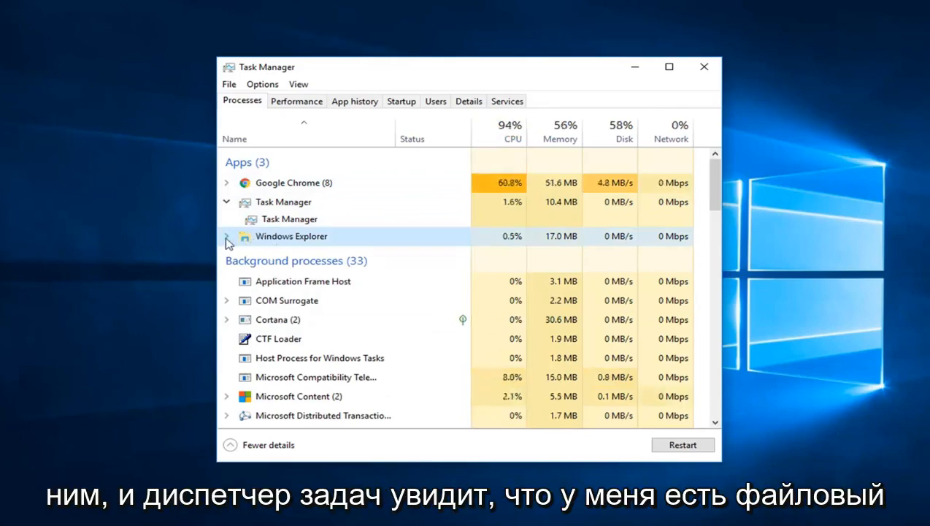
pyautogui.click(227, 236)
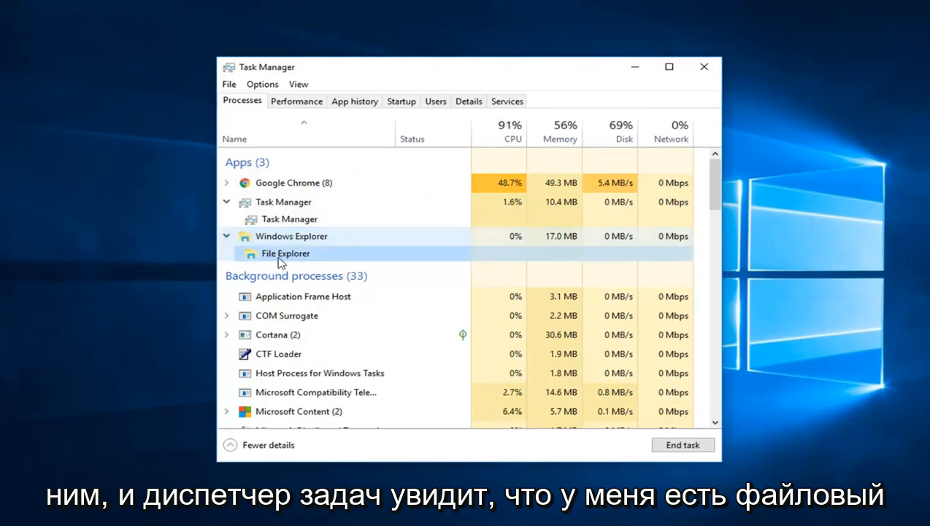
pyautogui.rightClick(284, 253)
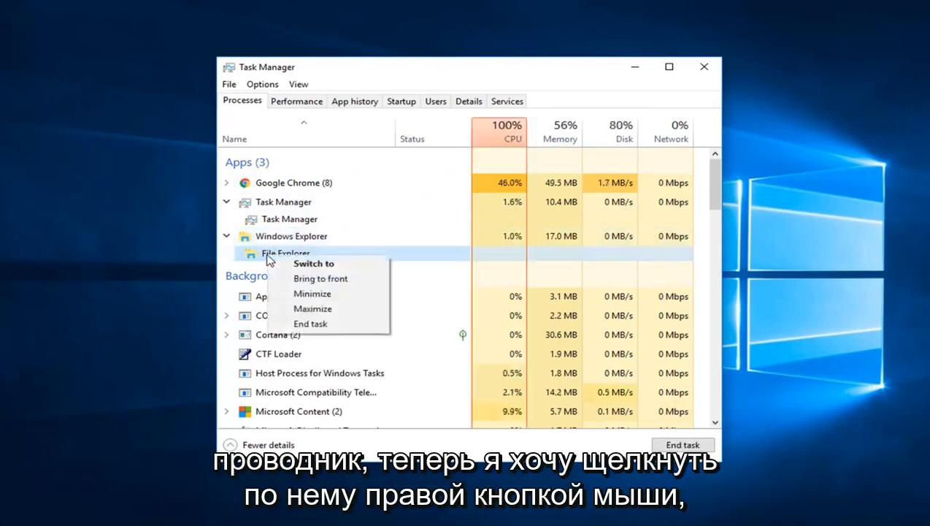
pyautogui.click(313, 264)
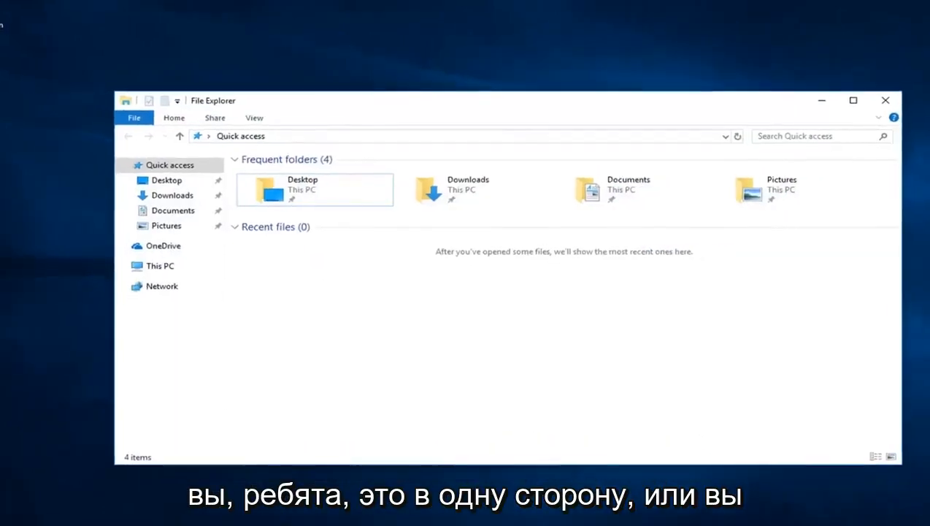
pyautogui.rightClick(315, 246)
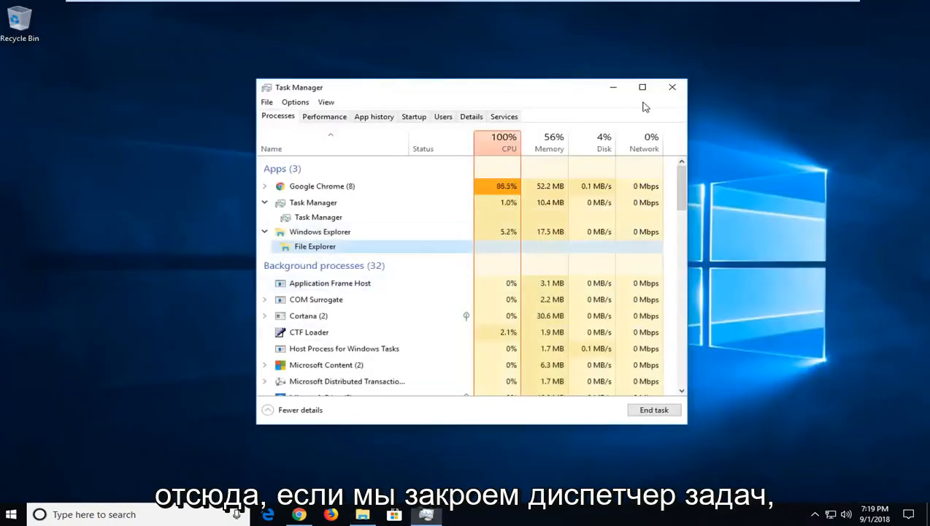
# Step: Close the Task Manager window with its title-bar X
pyautogui.click(672, 87)
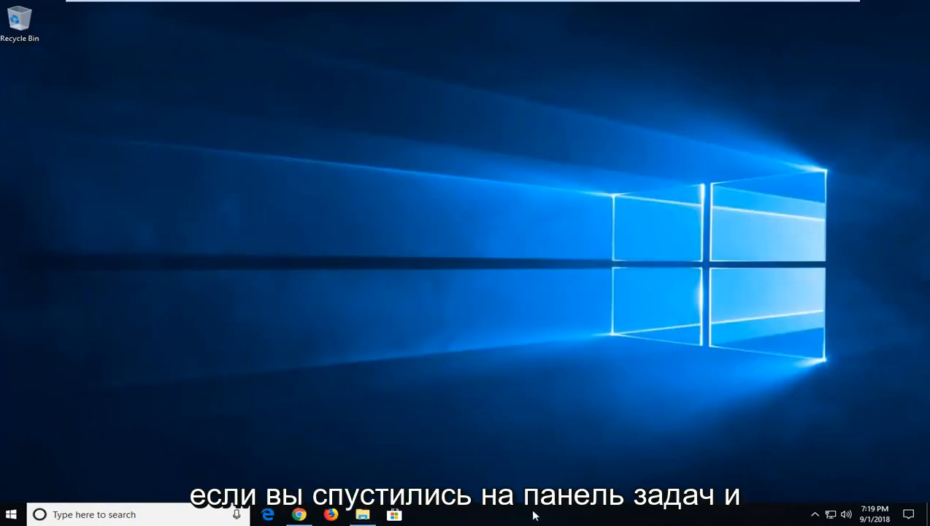
# Step: Show the taskbar context menu offering Cascade windows and other arrangement options
pyautogui.rightClick(532, 514)
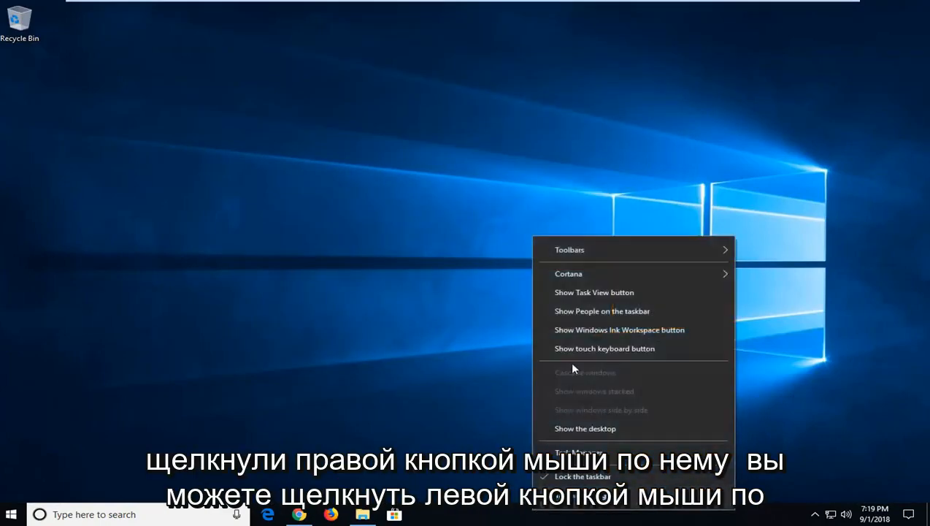
pyautogui.moveTo(590, 315)
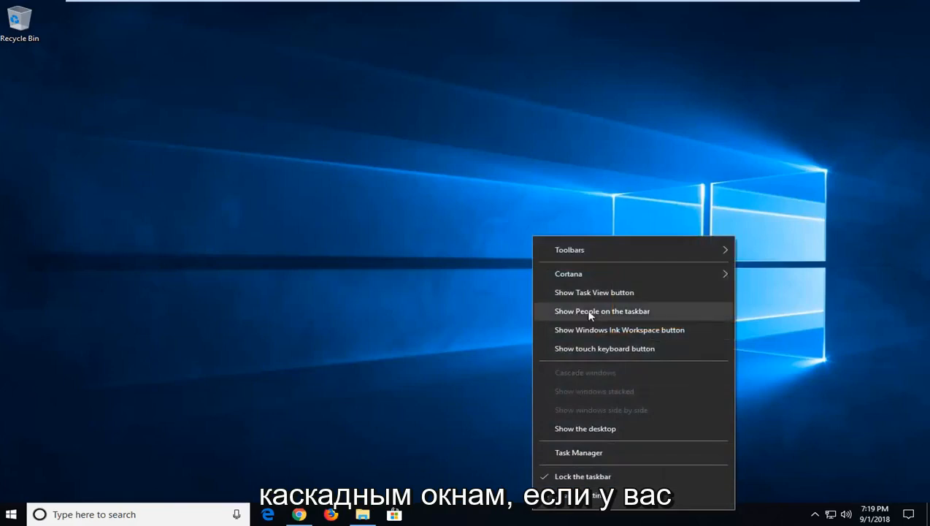